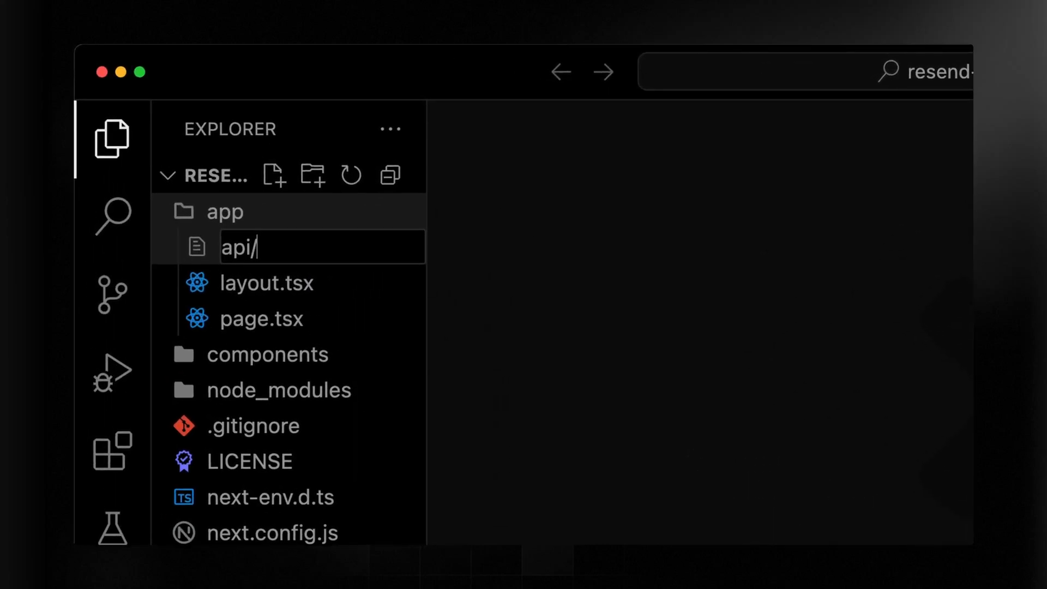
Create the file app/api/send/route.ts for the send endpoint
type("send/rout")
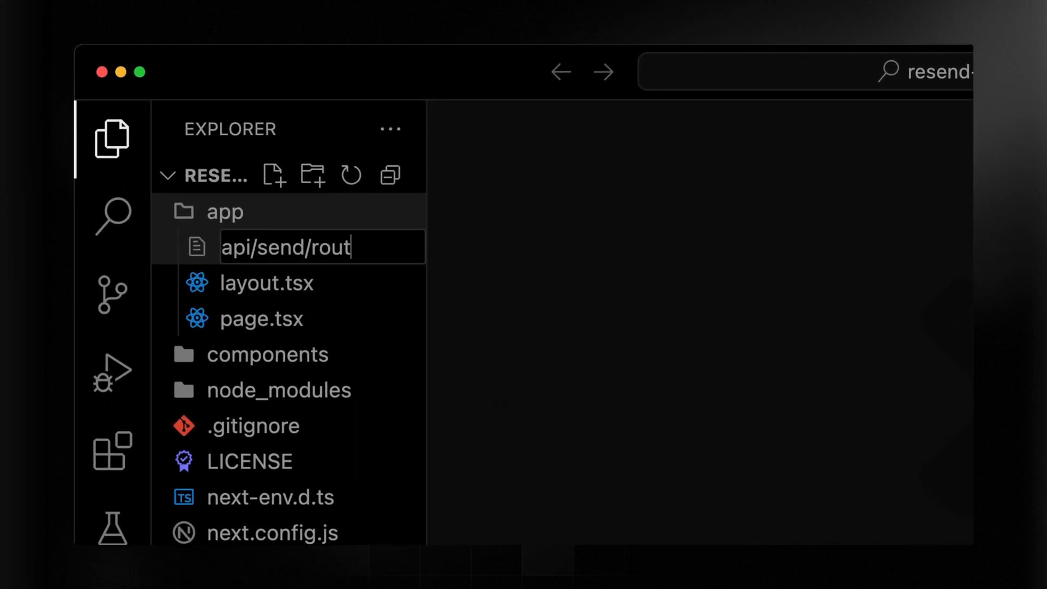
key("Enter")
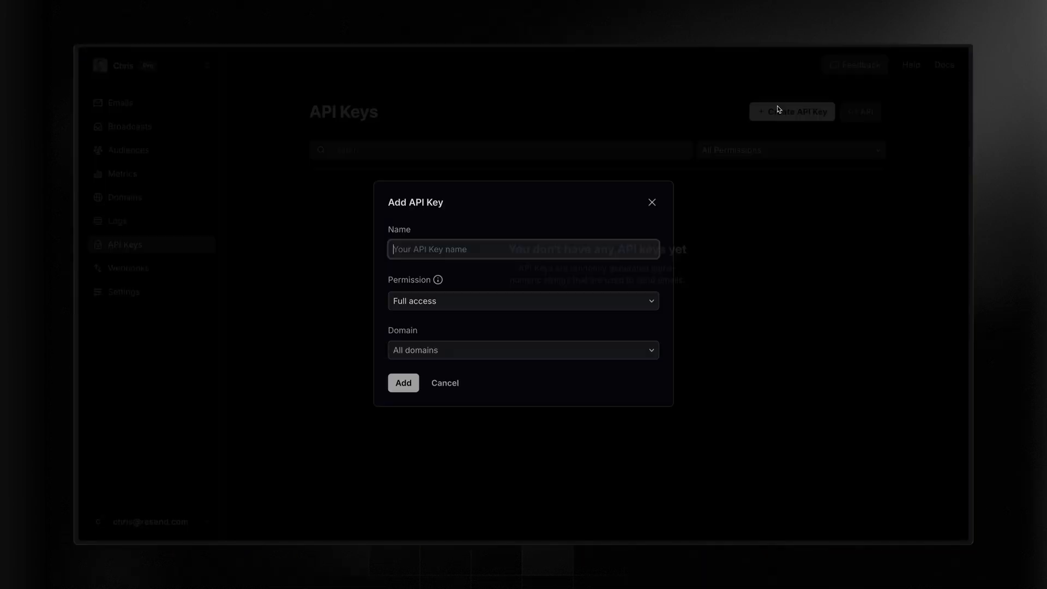
Add a Resend API key named 'e2e-testing' with full access for all domains
type("e2e-testing")
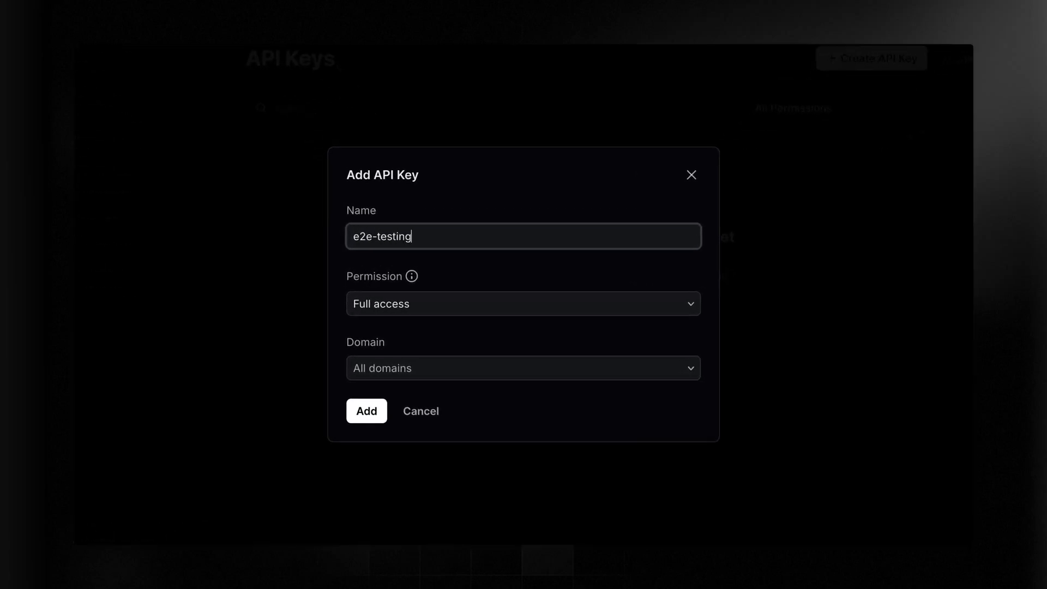
left_click(367, 411)
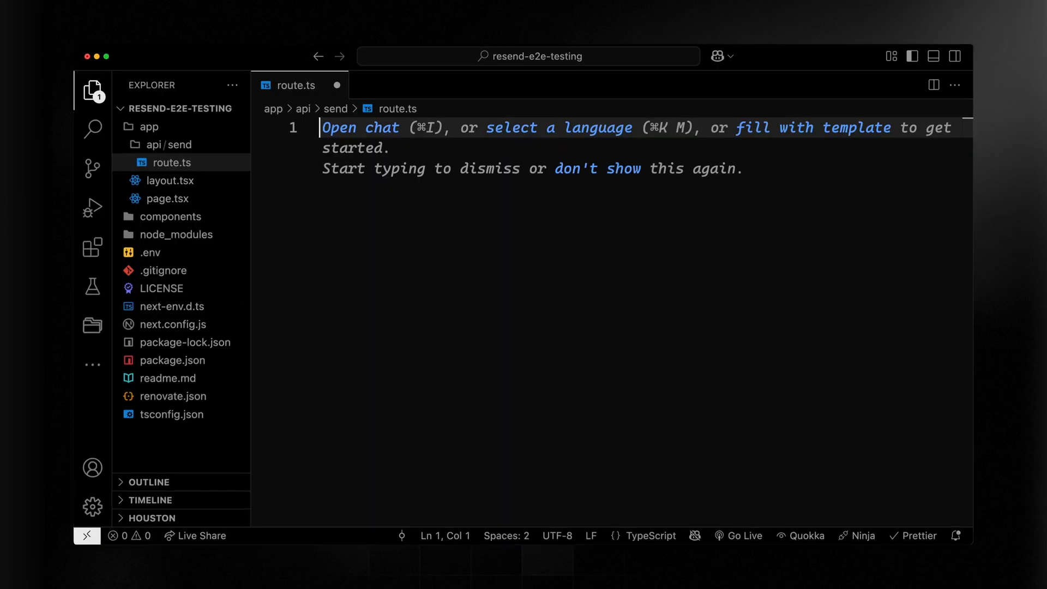
Create the Resend client with RESEND_API_KEY, import Resend, and declare an async GET handler
type("const resend = new Resend(process.env.RESEND_API_KEY);")
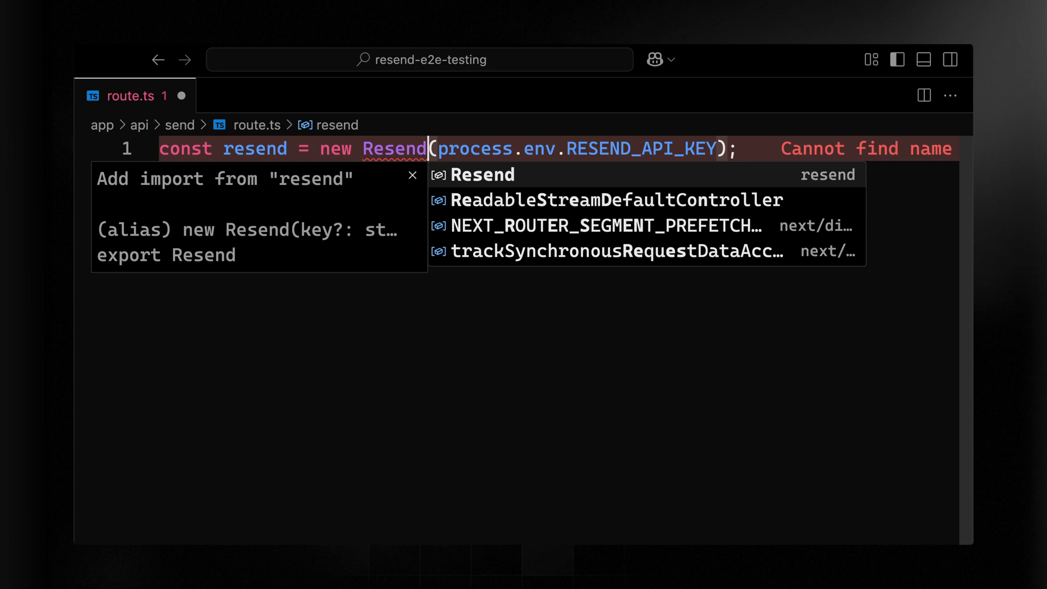
left_click(482, 175)
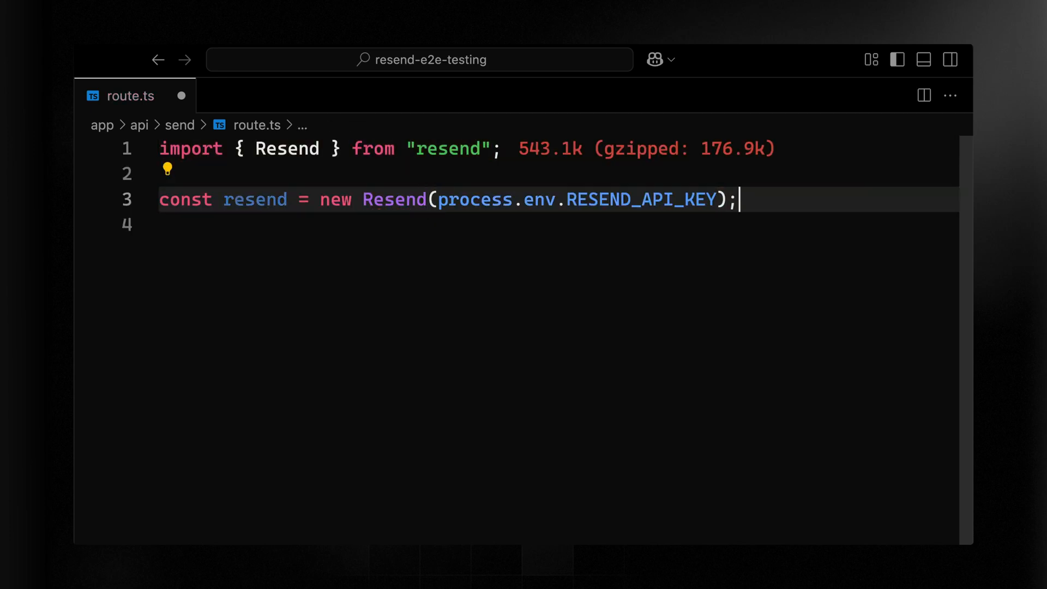
type("export async")
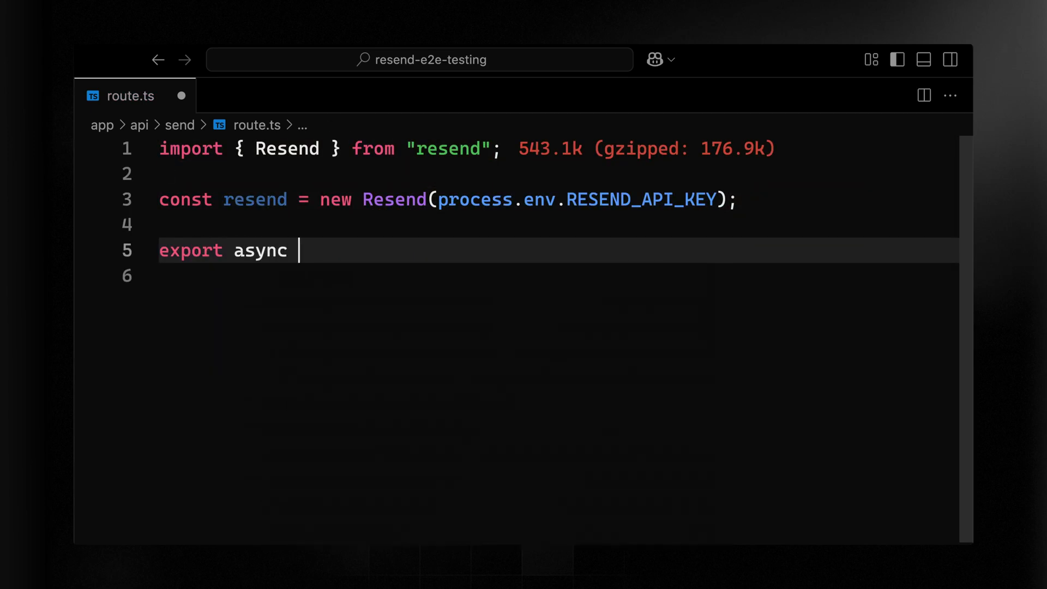
type("function GET")
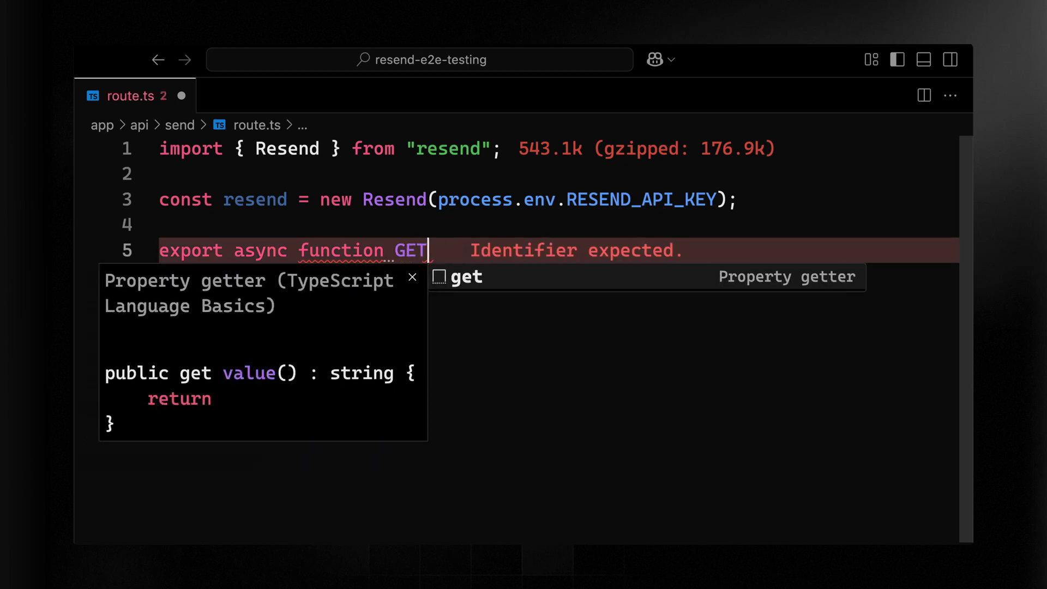
type("(){}")
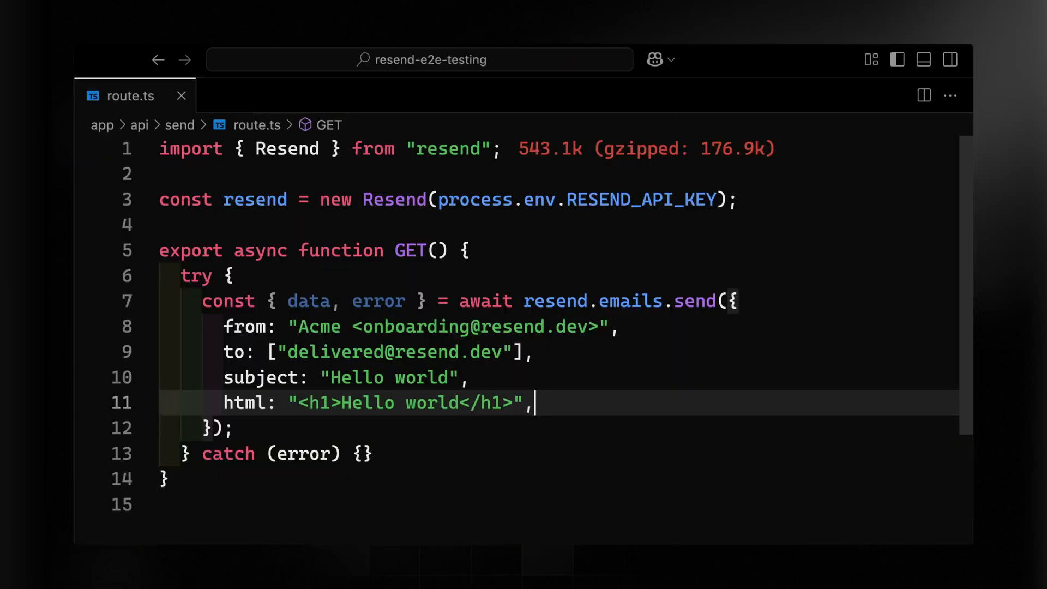
Add the error check to the handler and visit localhost:3000/api/send in the browser
type("if(")
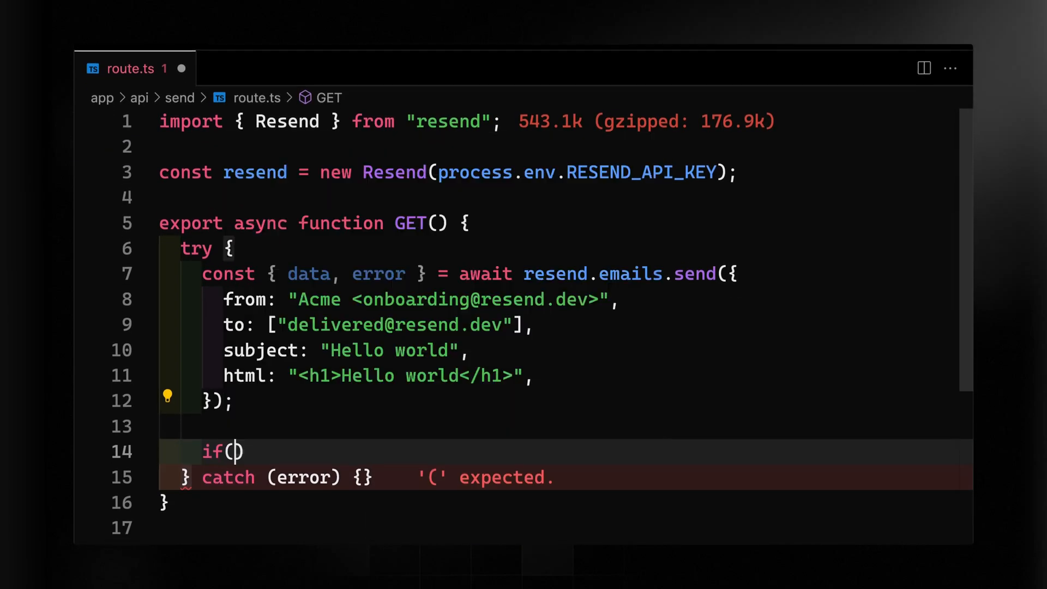
type("error")
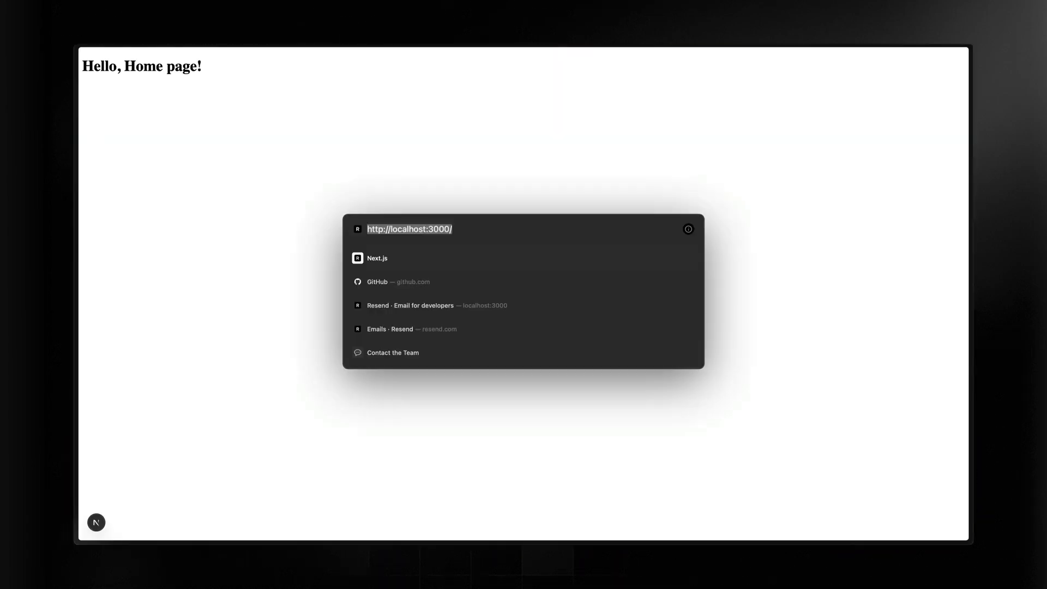
type("api/send")
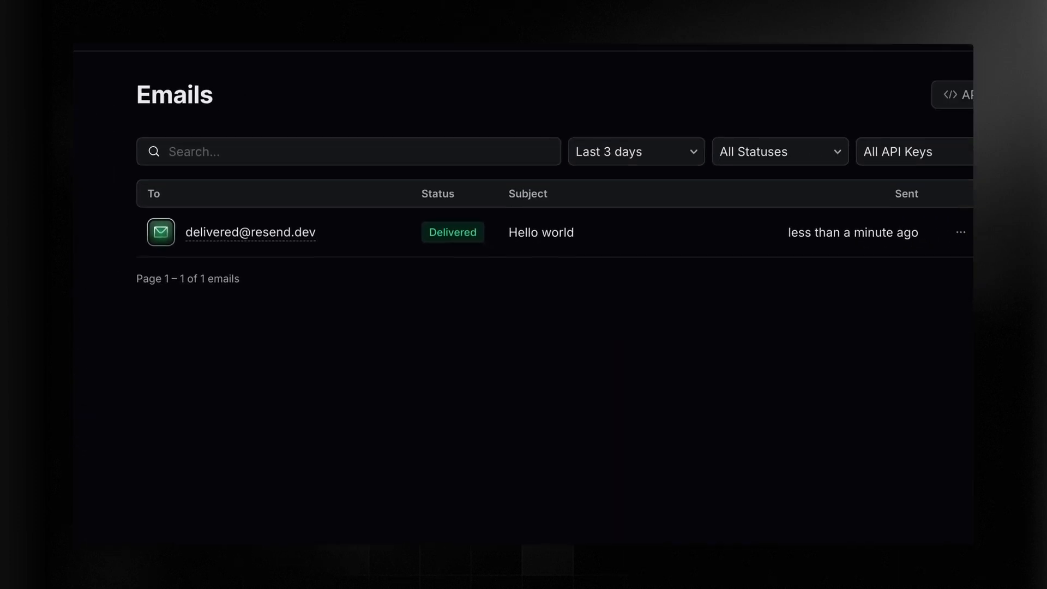
left_click(250, 232)
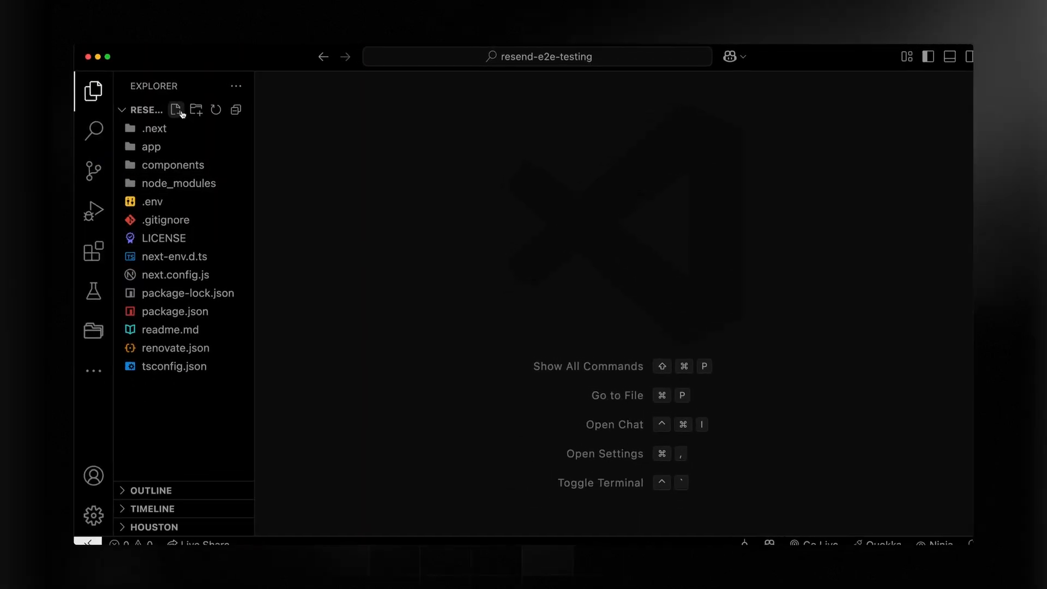
Create an empty e2e/app.spec.ts file at the project root
left_click(176, 110)
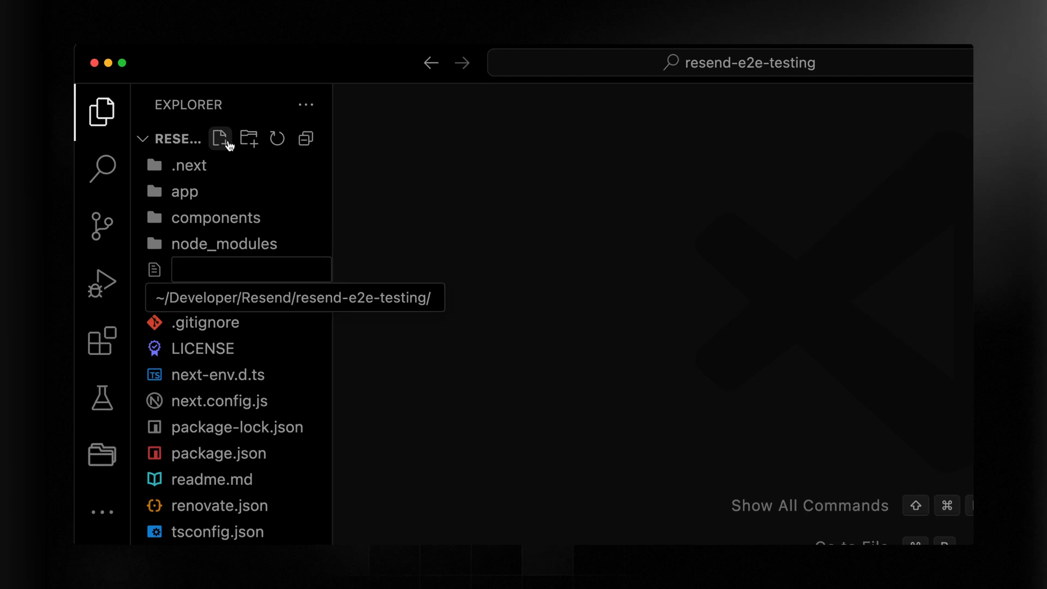
type("e2e")
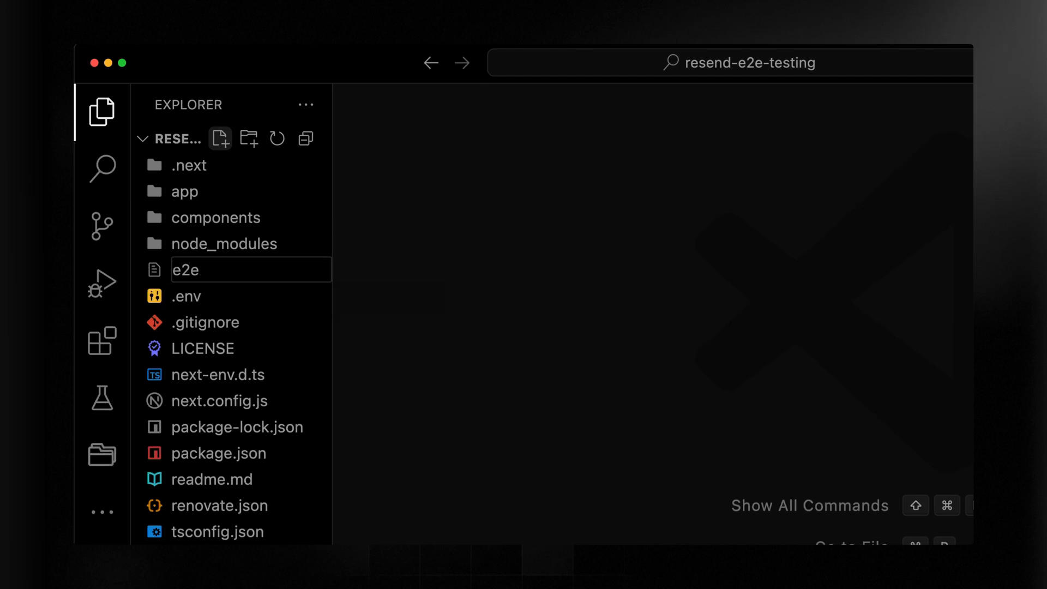
type("/app.spec")
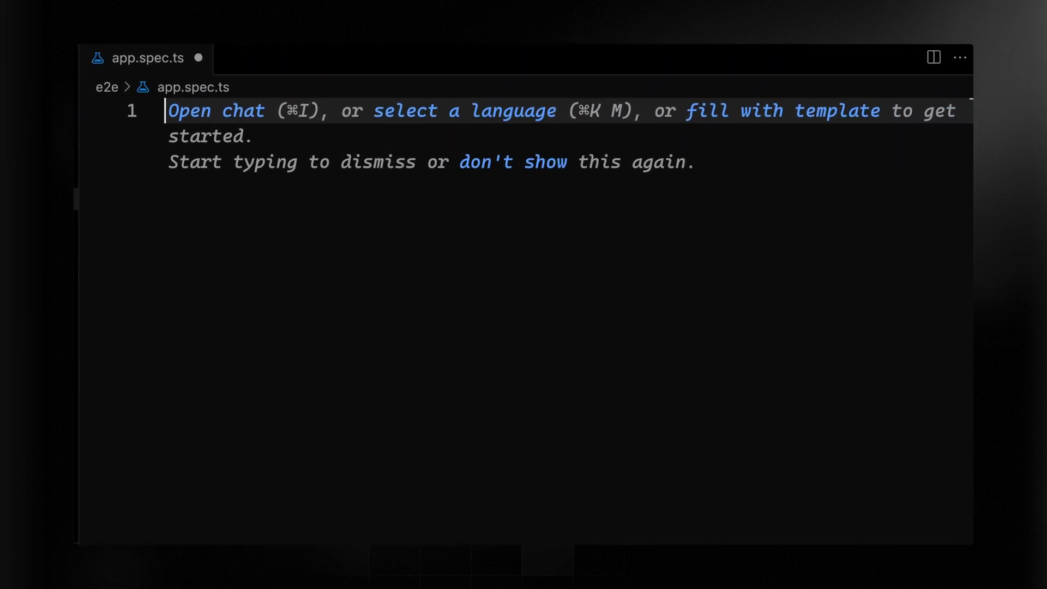
Import test and expect and write the 'does not mock the response and calls the Resend API' test
type("import { test, expect } from \"@playwright/test\";")
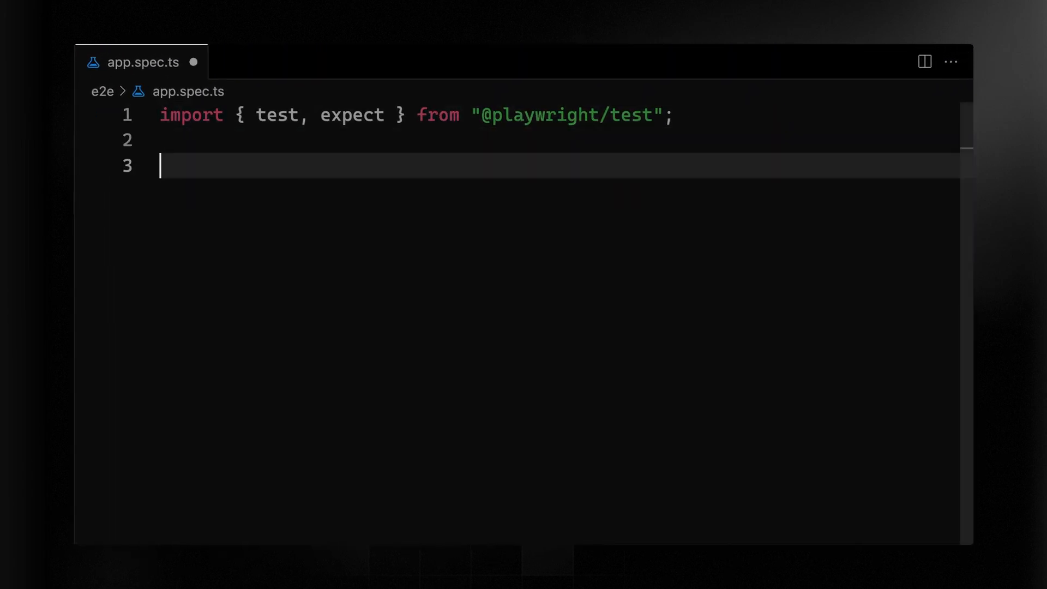
type("test(\"\")")
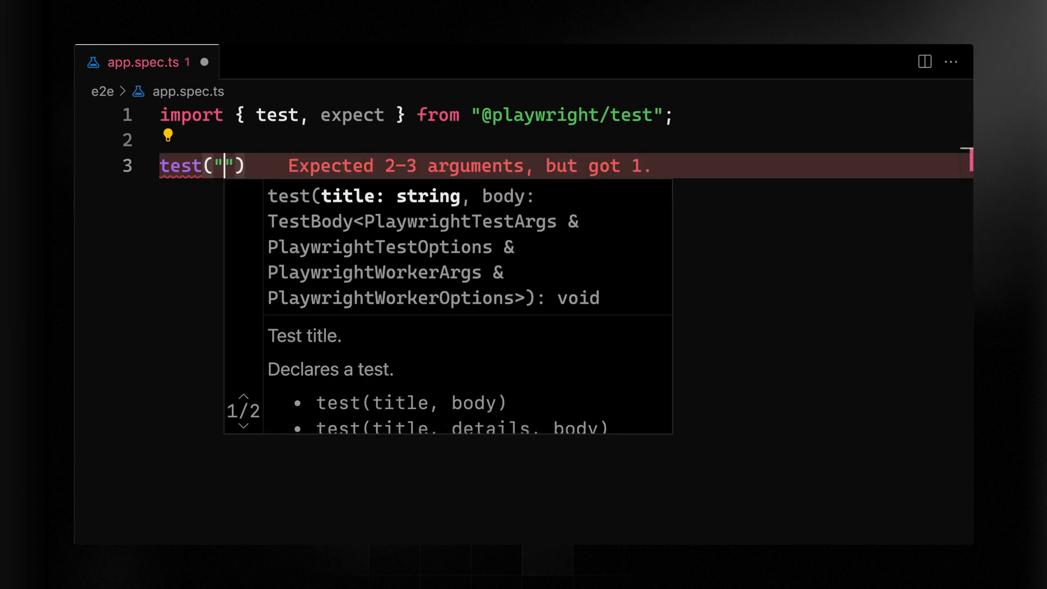
type("does not mock the response and calls the Resend API")
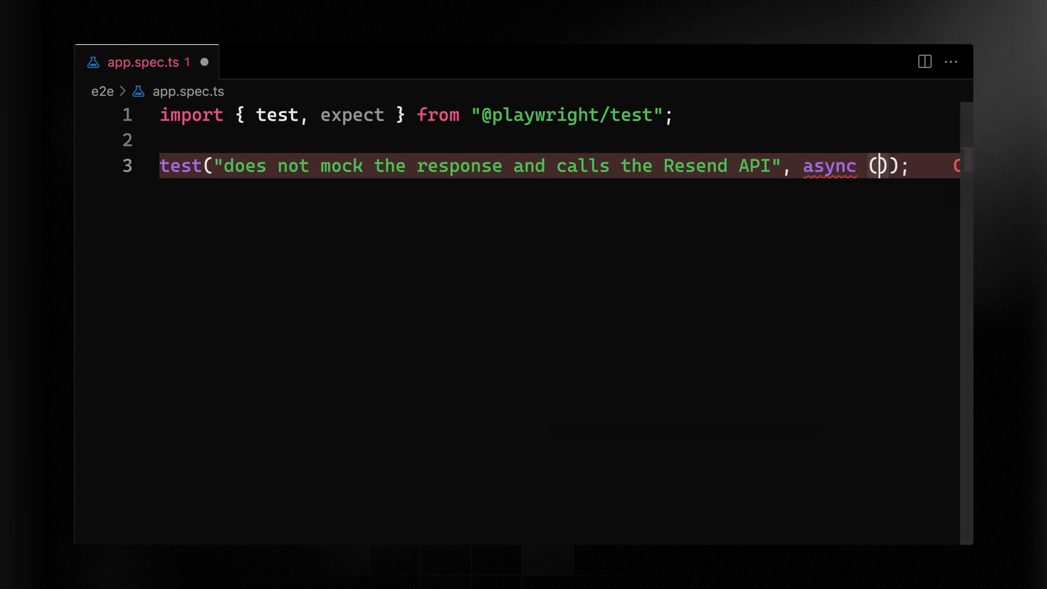
type("{page}) =")
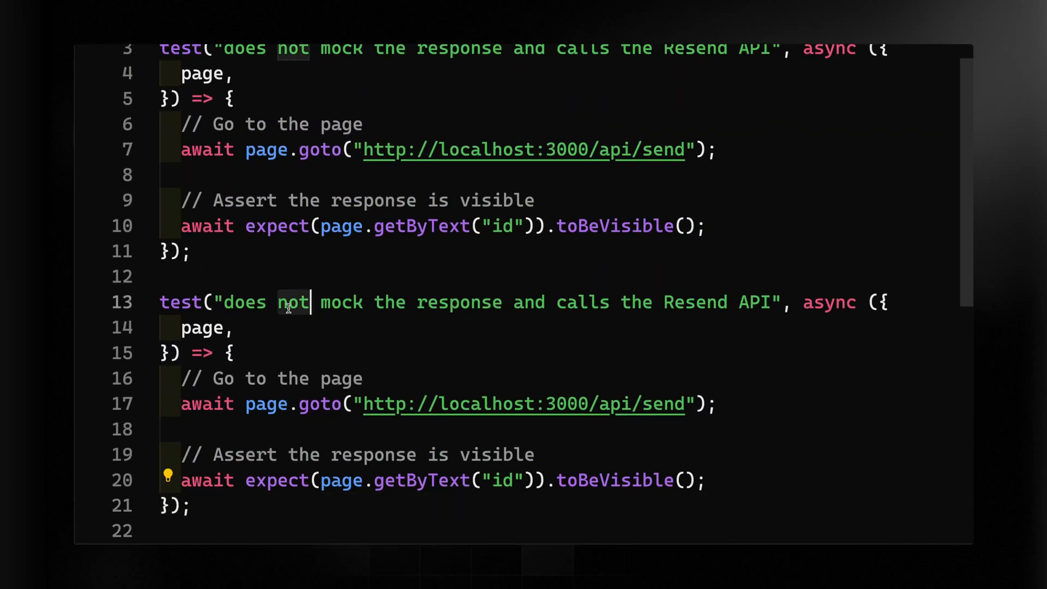
Retitle the second test to 'mocks the response and DOES NOT call the Resend API'
key("Backspace")
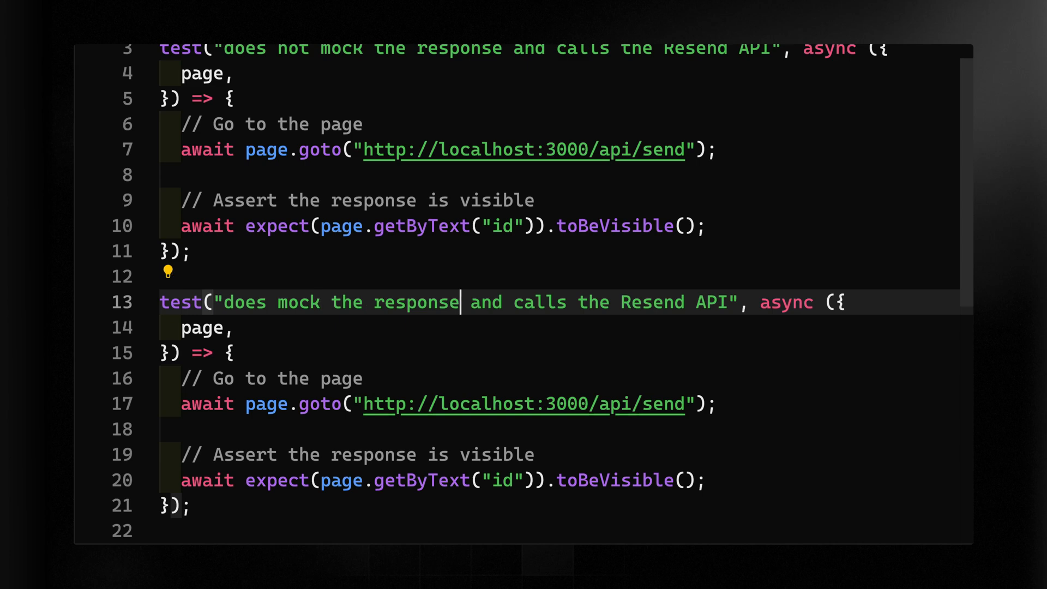
type("DOES NOT")
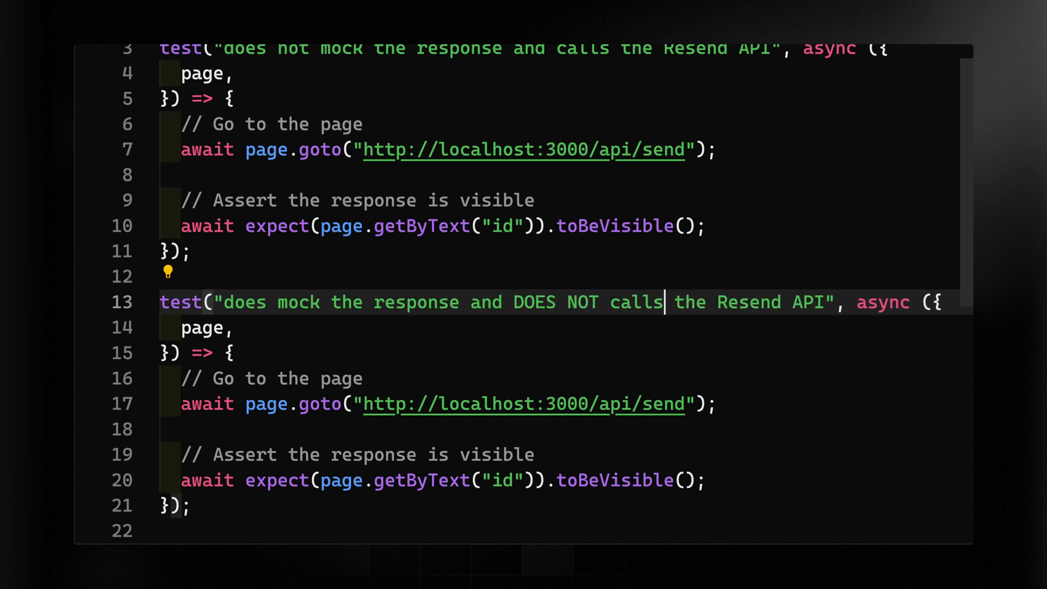
key("Backspace")
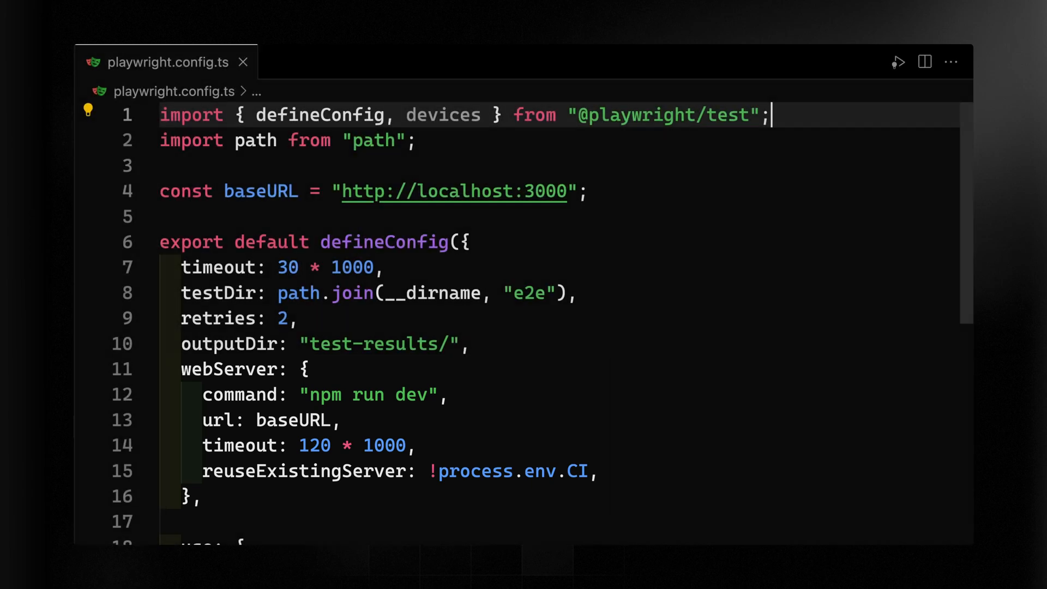
Scroll down through playwright.config.ts to review its settings
scroll("down", 3)
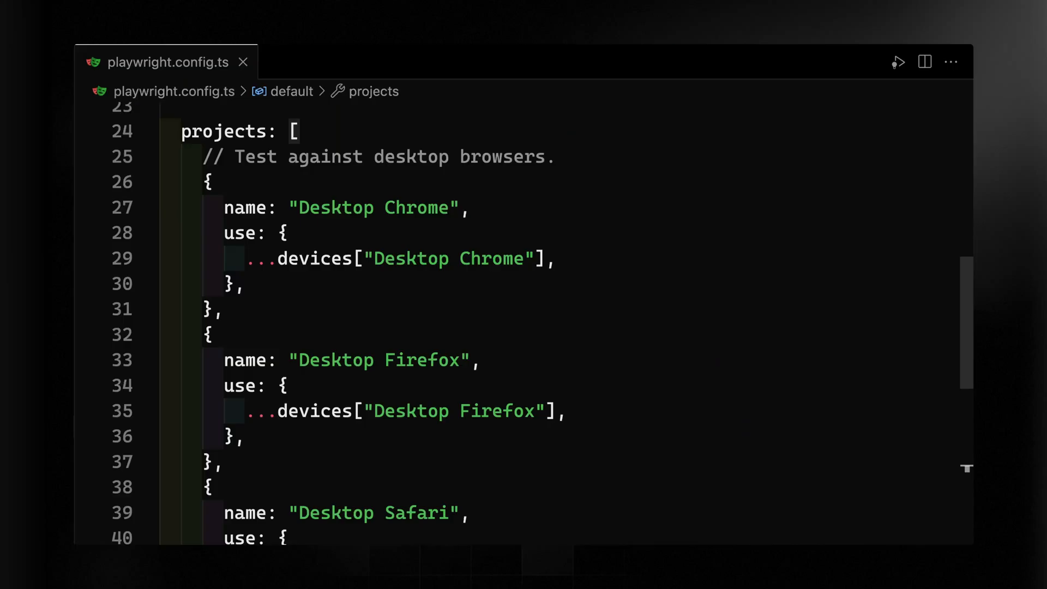
scroll("down", 3)
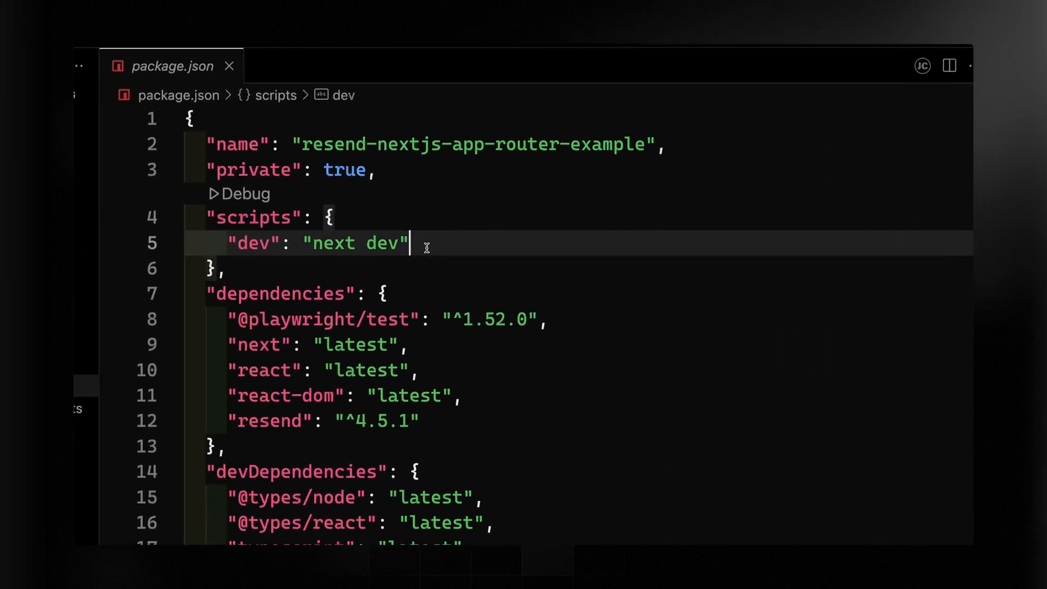
Add a "test" script running 'playwright install && playwright test' to package.json
type("\"test\": \"p\"")
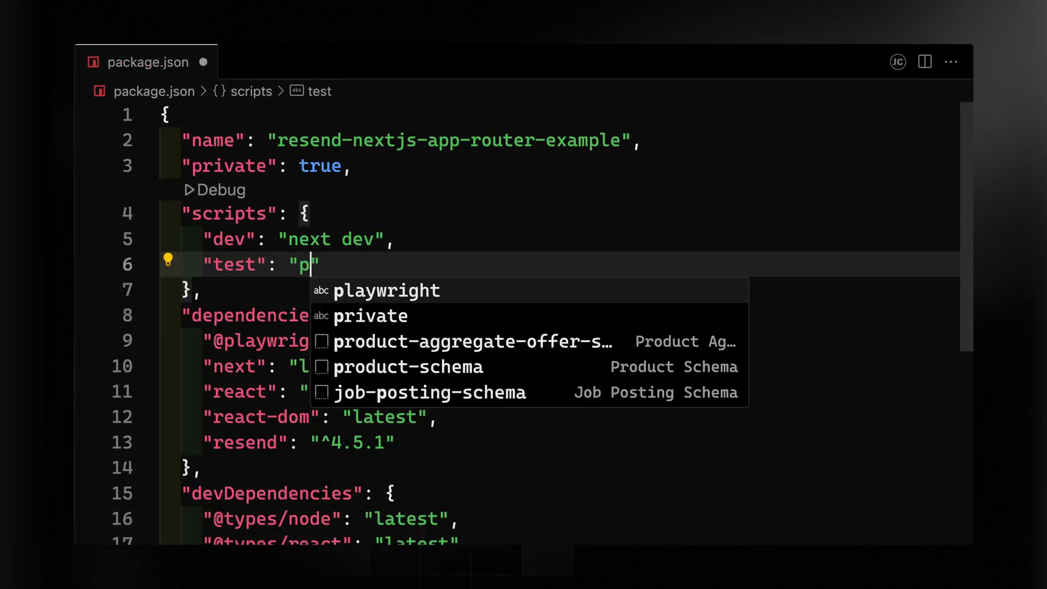
type("laywright install && playwright test")
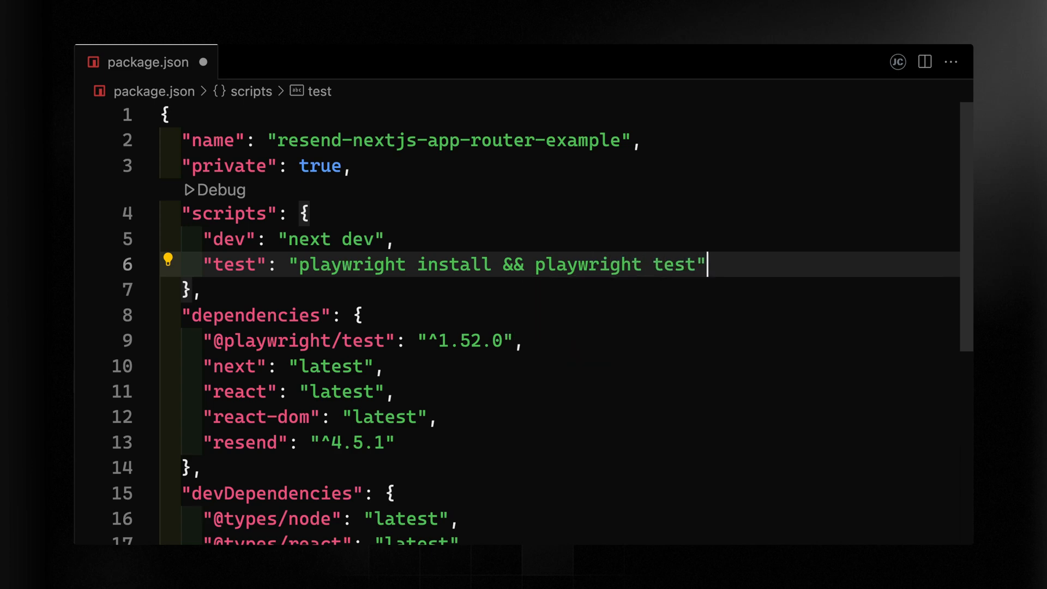
left_click(157, 199)
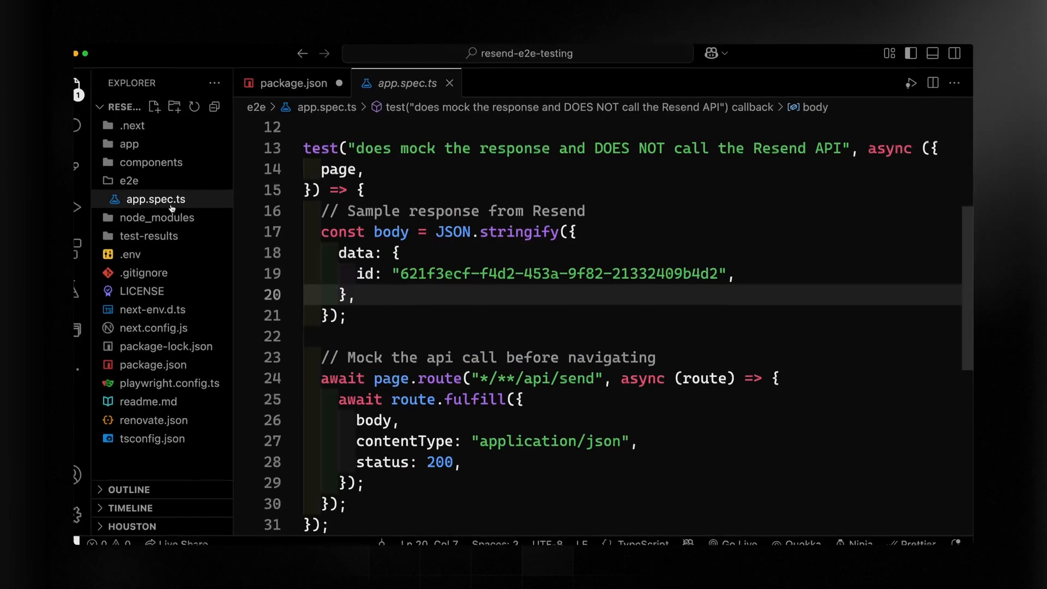